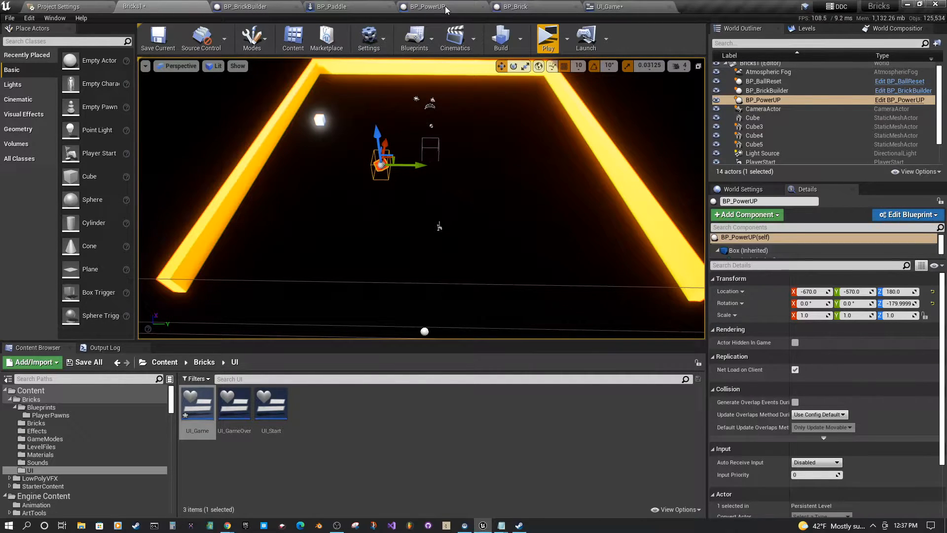
# Step: Show BP_Paddle's Create UI Game Widget, SET Score UI and Add to Viewport nodes
pyautogui.click(331, 6)
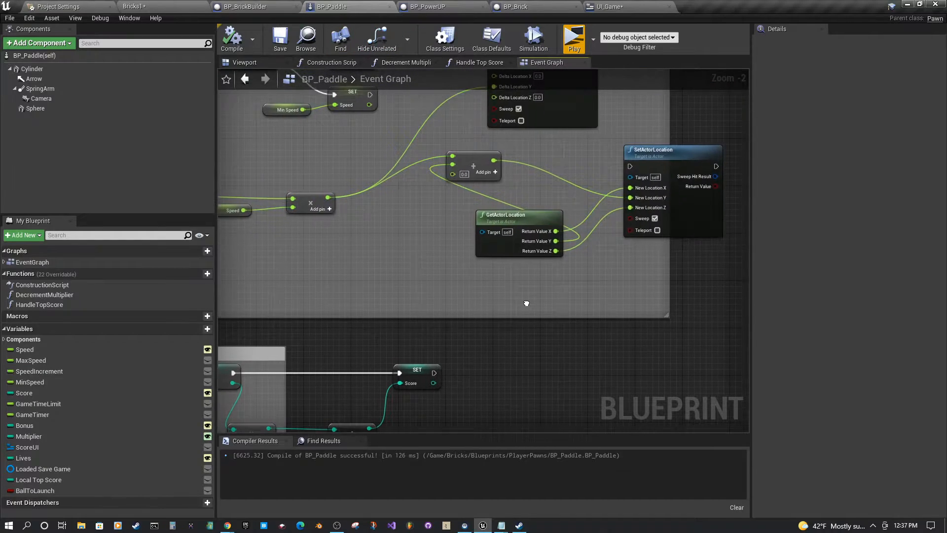
pyautogui.scroll(-3)
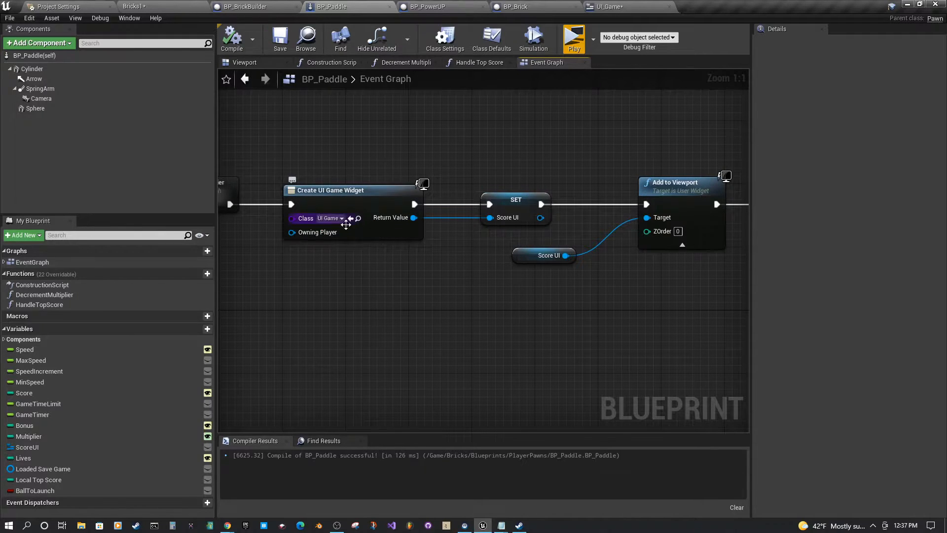
pyautogui.moveTo(683, 190)
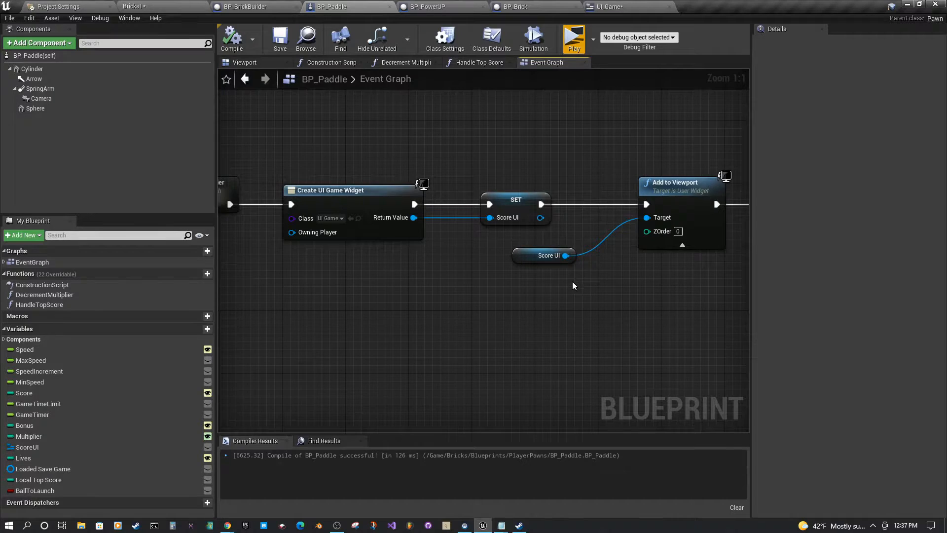
pyautogui.moveTo(500, 218)
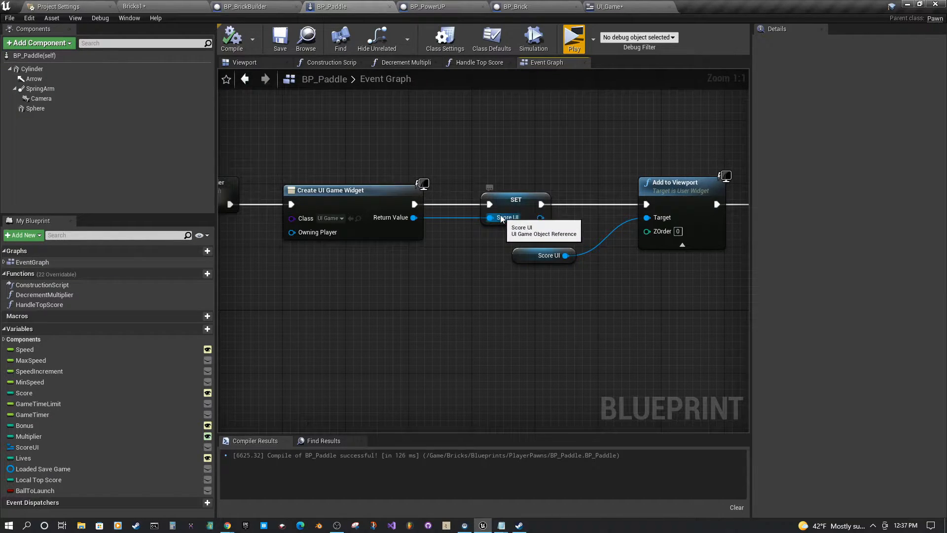
pyautogui.moveTo(596, 330)
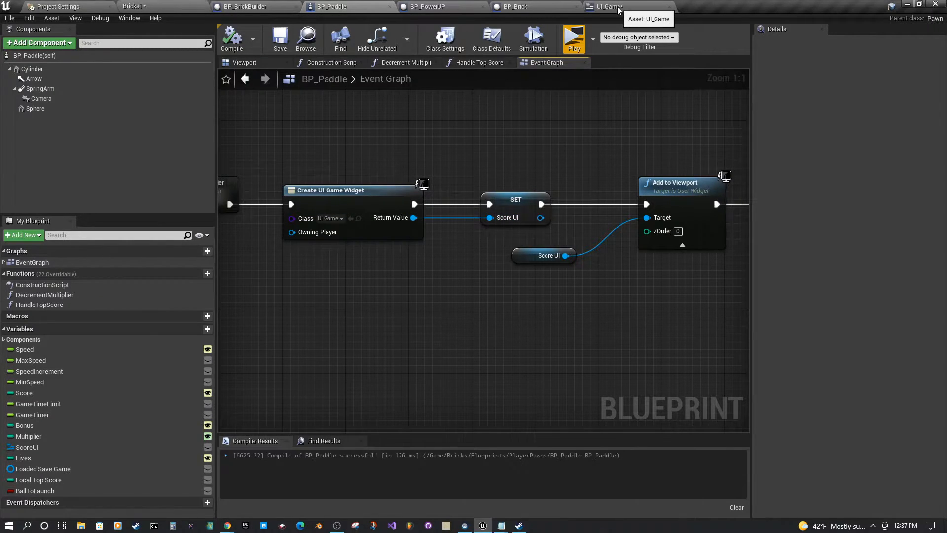
# Step: Select the '0' Points text block in the UI_Game Designer to view its Details
pyautogui.click(611, 6)
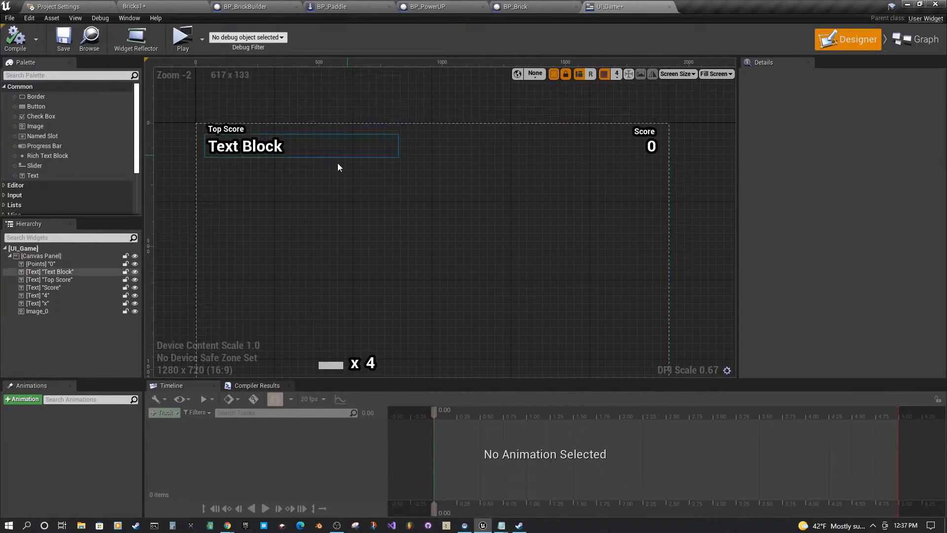
pyautogui.click(652, 146)
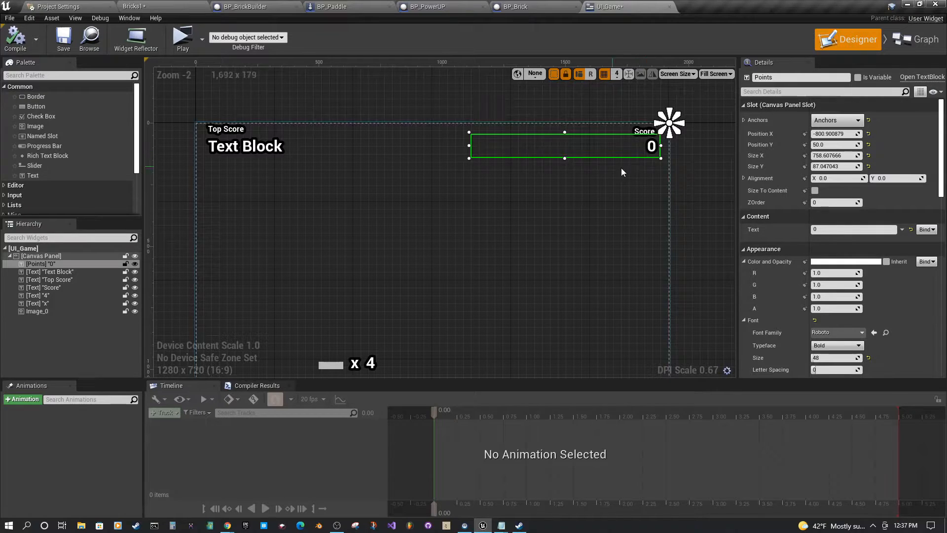
pyautogui.moveTo(471, 189)
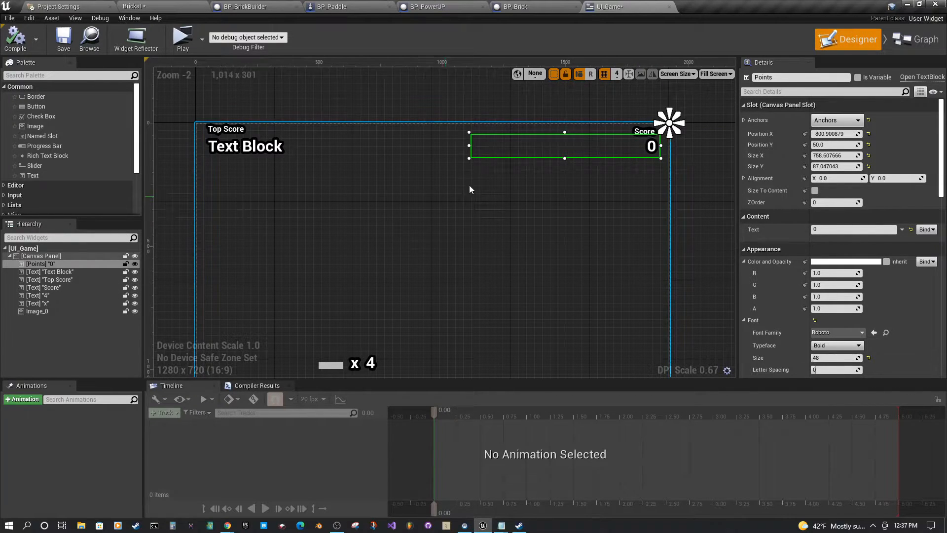
pyautogui.moveTo(42, 264)
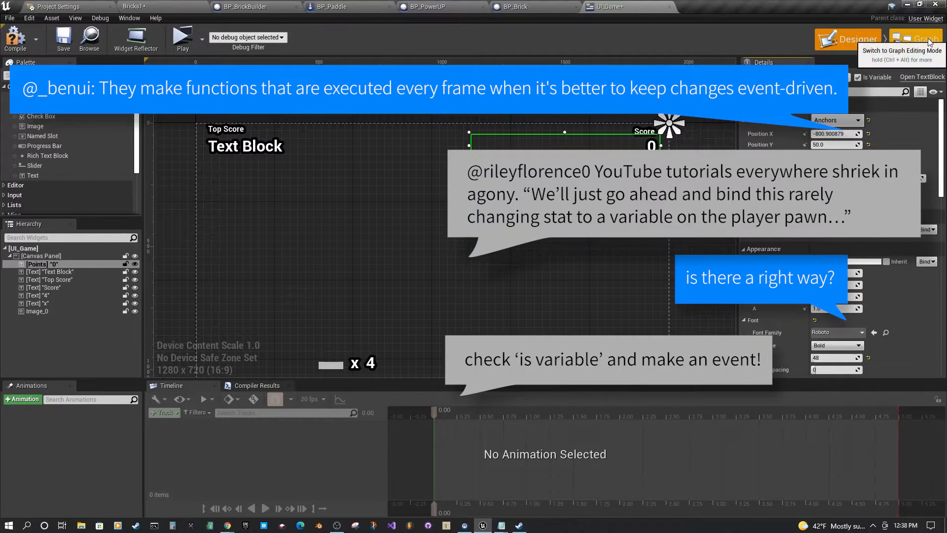
# Step: Add a custom event named UpdateScore to UI_Game's graph and inspect the Points variable
pyautogui.click(916, 38)
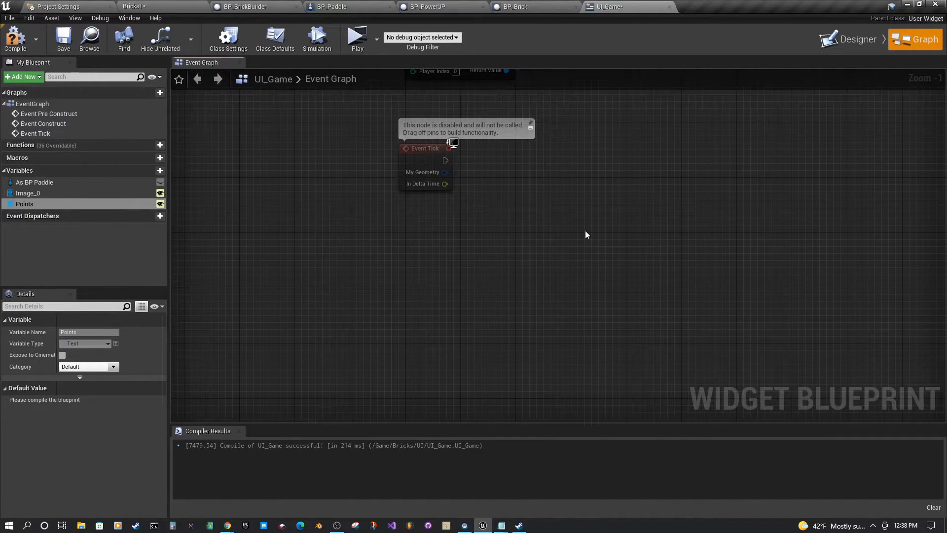
pyautogui.moveTo(414, 245)
pyautogui.write('c')
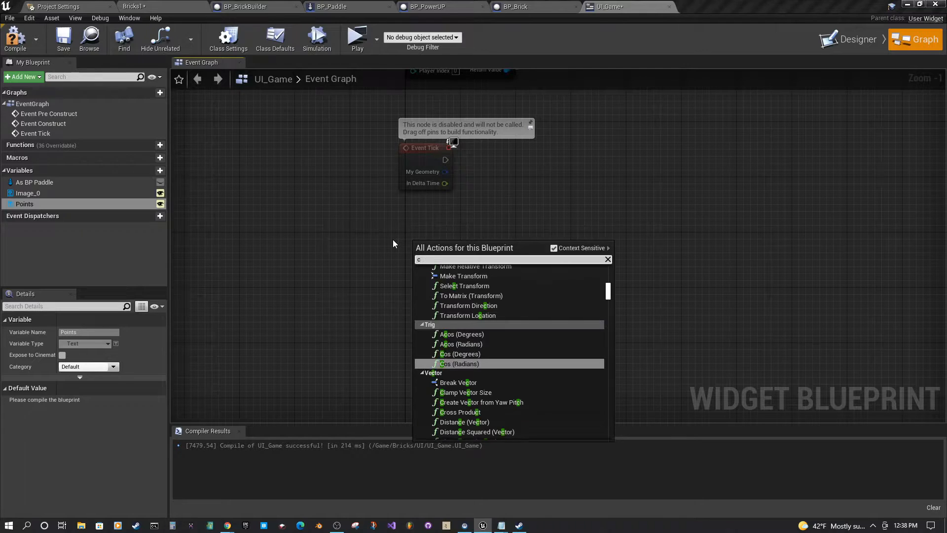
pyautogui.write('ustom')
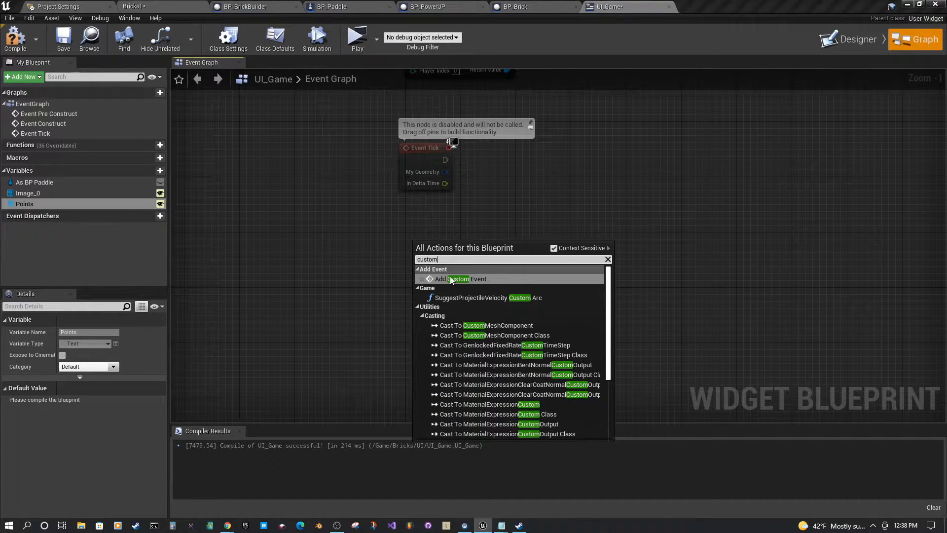
pyautogui.click(456, 279)
pyautogui.write('UpdateScore')
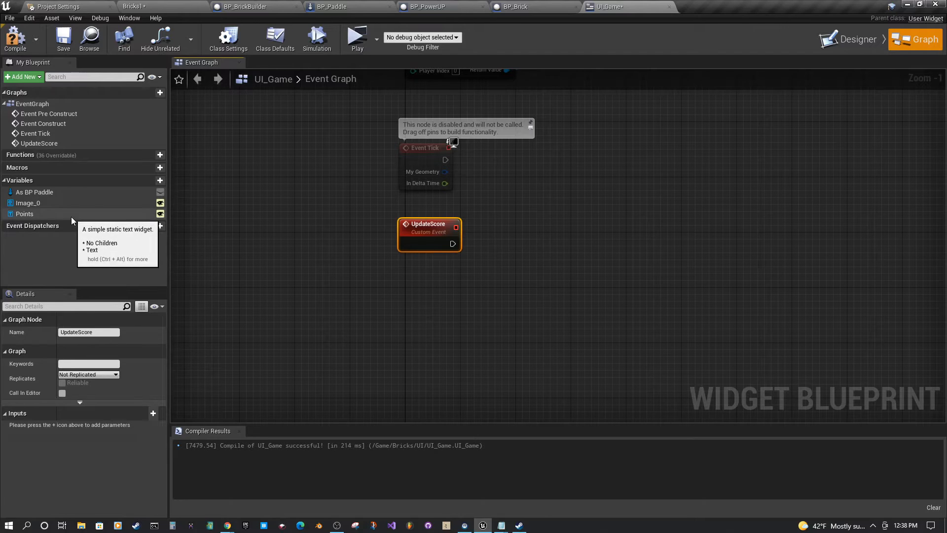
pyautogui.click(25, 213)
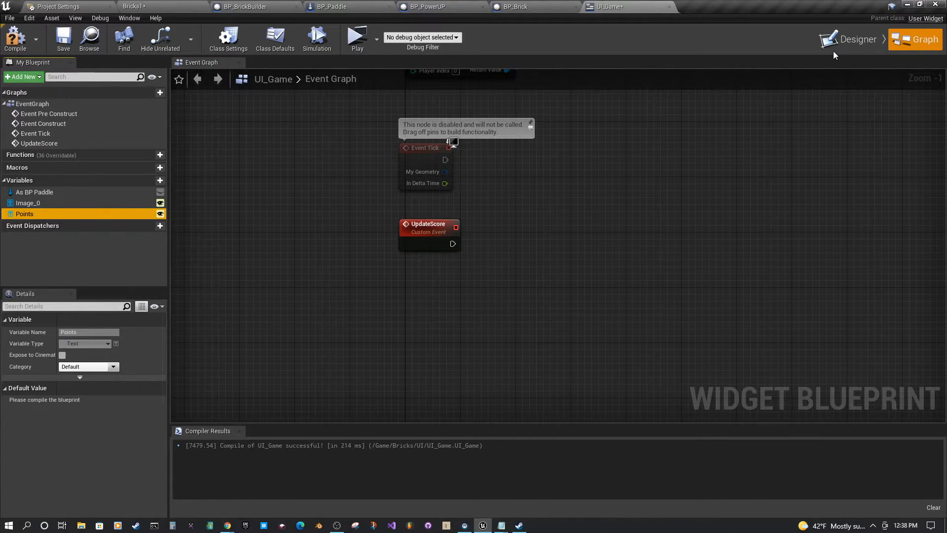
# Step: Tick Is Variable on the Points text and place a Points getter beside UpdateScore
pyautogui.click(855, 40)
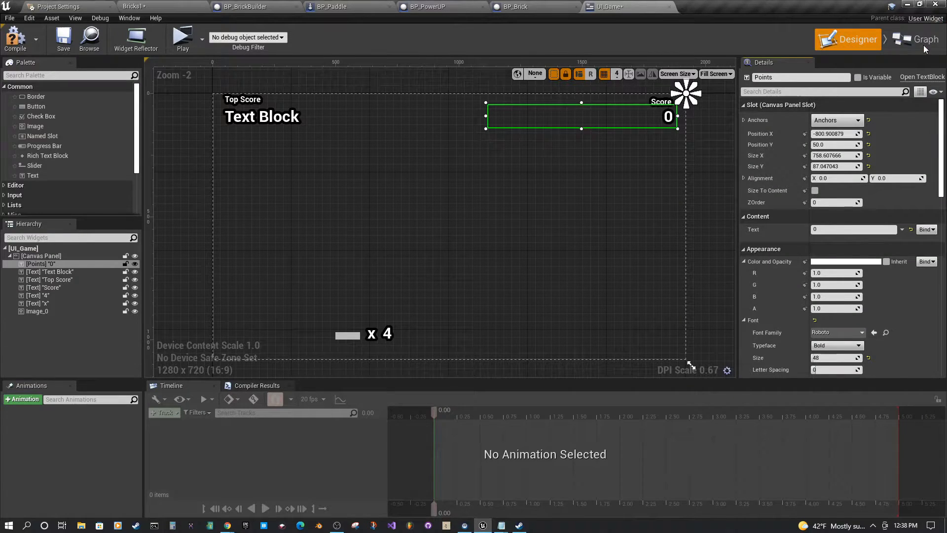
pyautogui.click(923, 39)
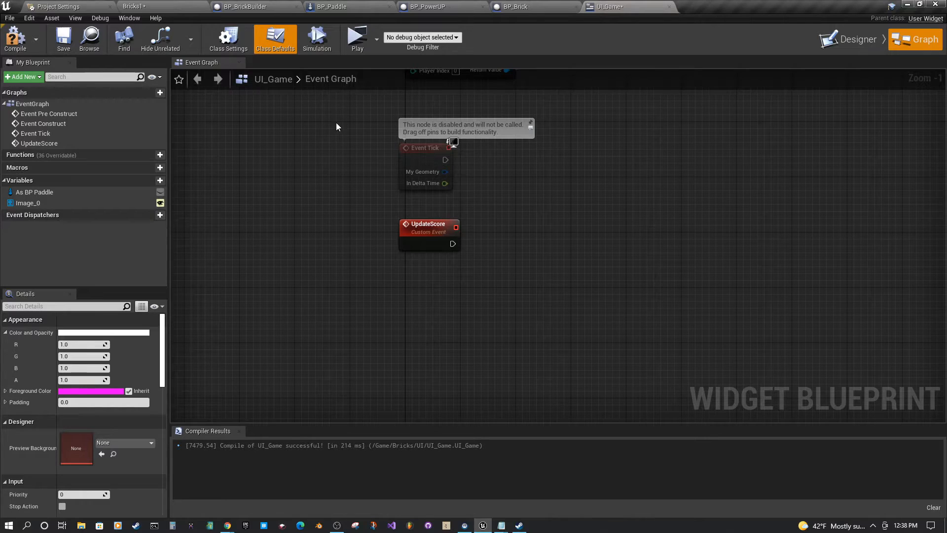
pyautogui.moveTo(625, 158)
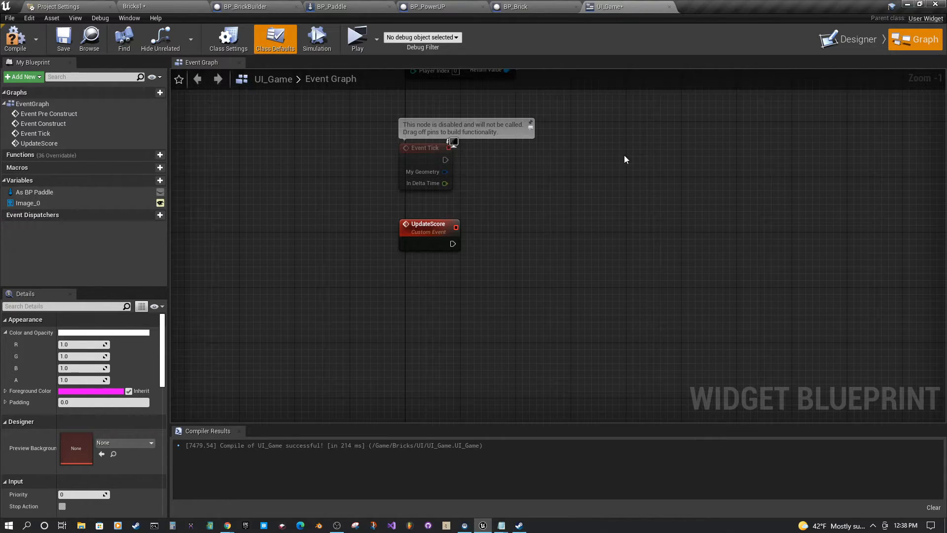
pyautogui.click(858, 38)
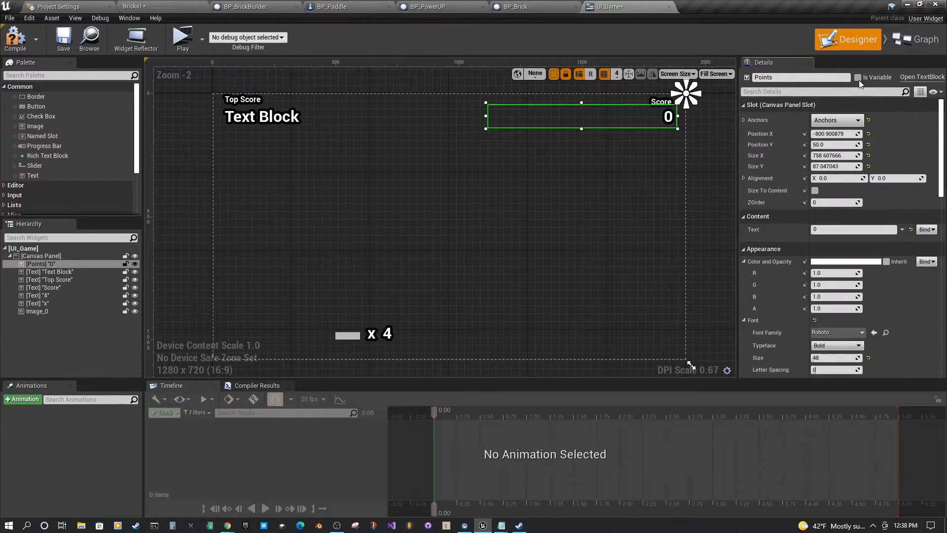
pyautogui.click(915, 39)
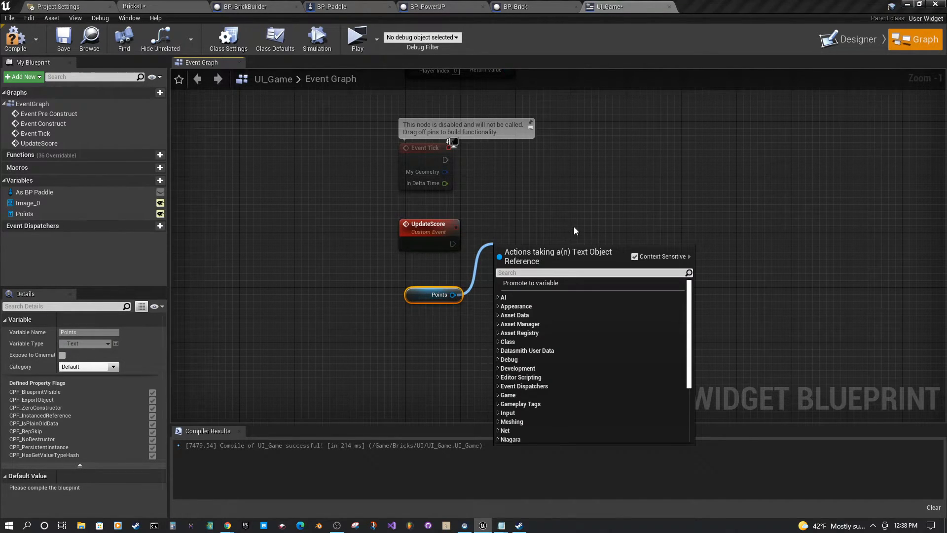
# Step: Give UpdateScore an integer Points input wired through ToText into SetText on Points
pyautogui.write('set text')
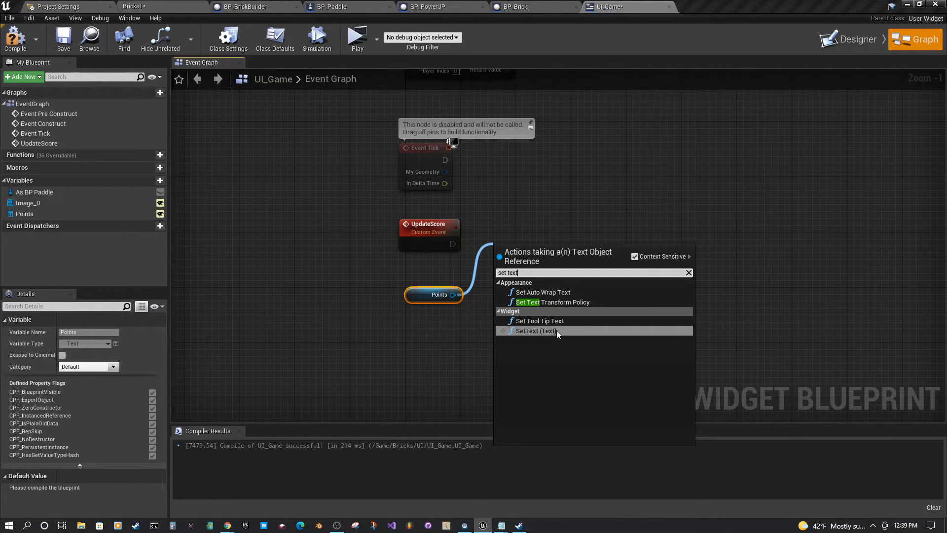
pyautogui.click(536, 331)
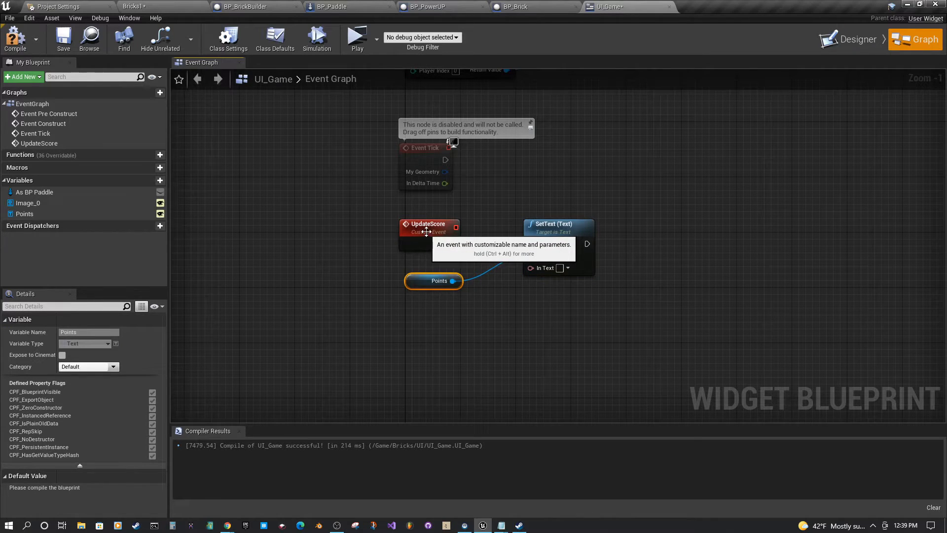
pyautogui.click(429, 226)
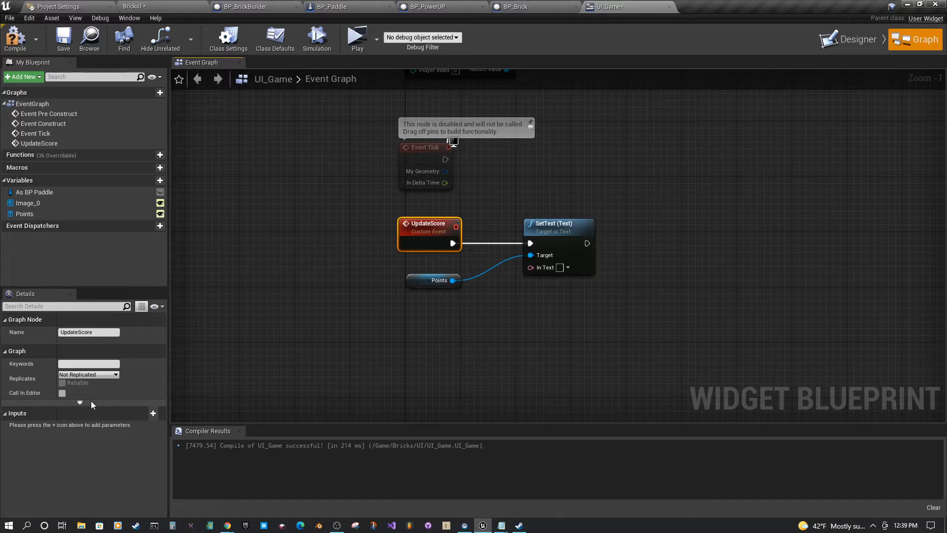
pyautogui.click(153, 414)
pyautogui.write('Points')
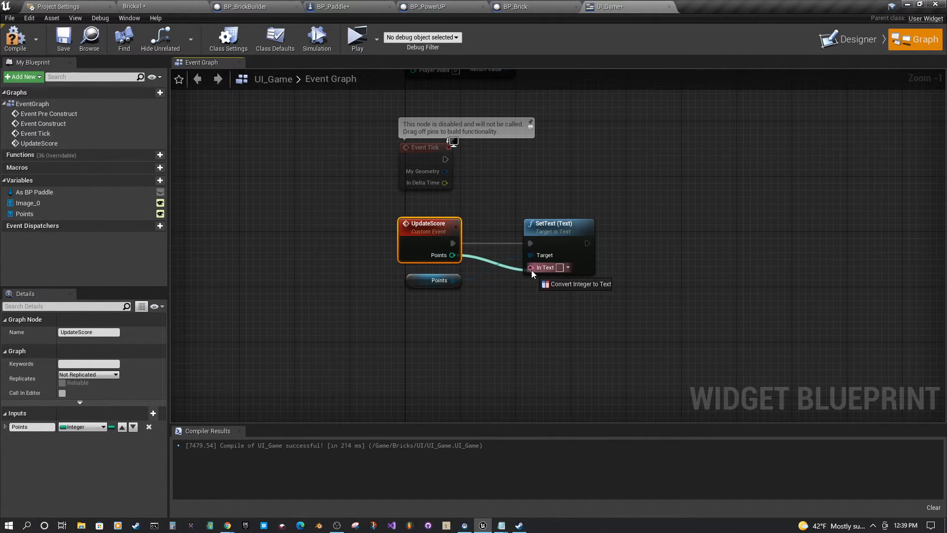
pyautogui.click(579, 284)
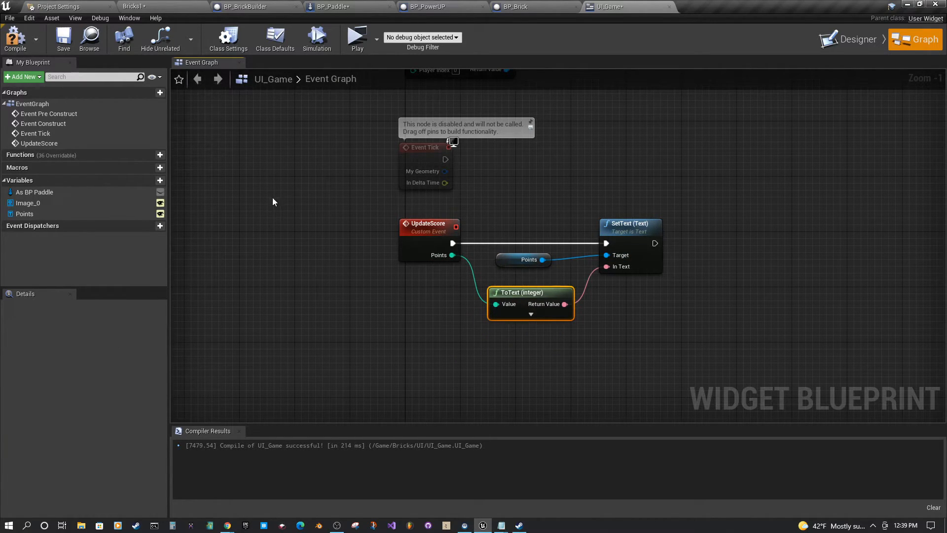
pyautogui.moveTo(405, 235)
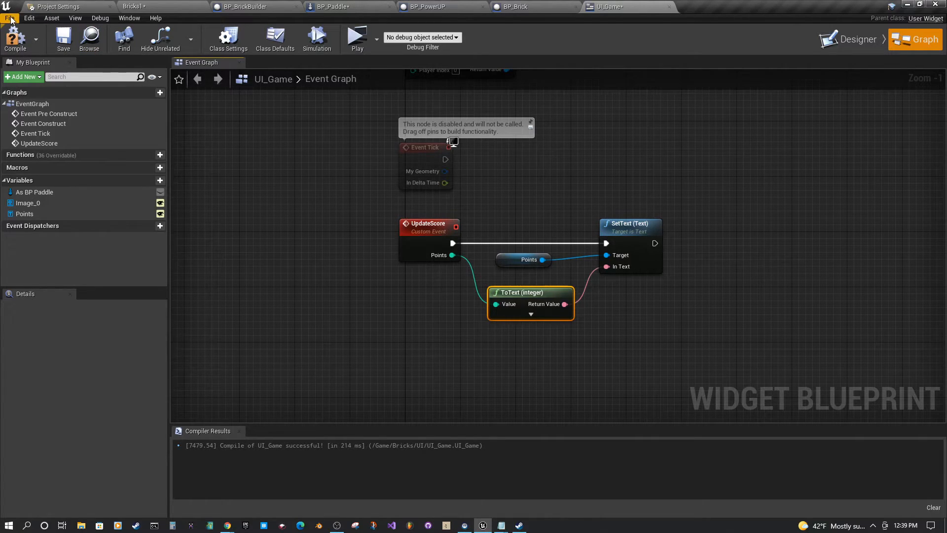
pyautogui.moveTo(331, 6)
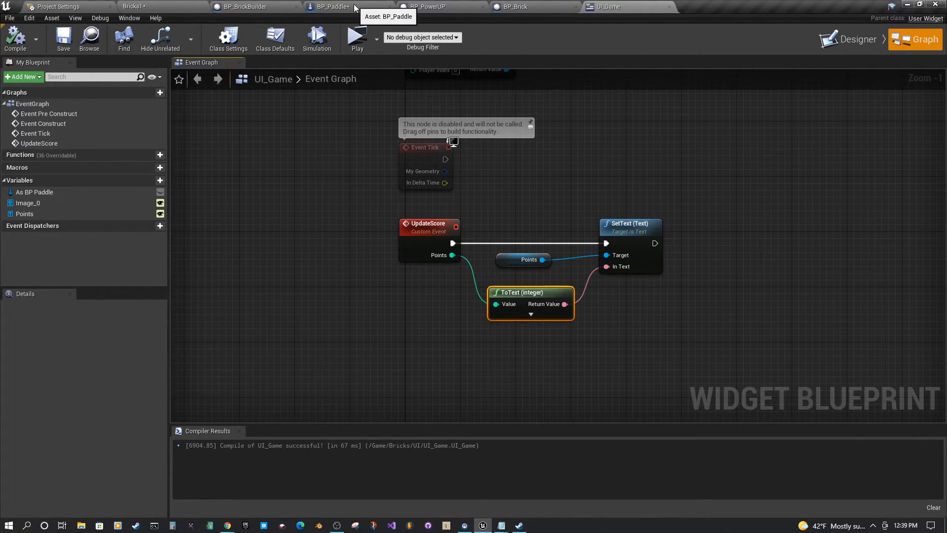
# Step: In BP_Paddle, select the Score UI node and find the UpdateScore event's SET Score node
pyautogui.click(330, 6)
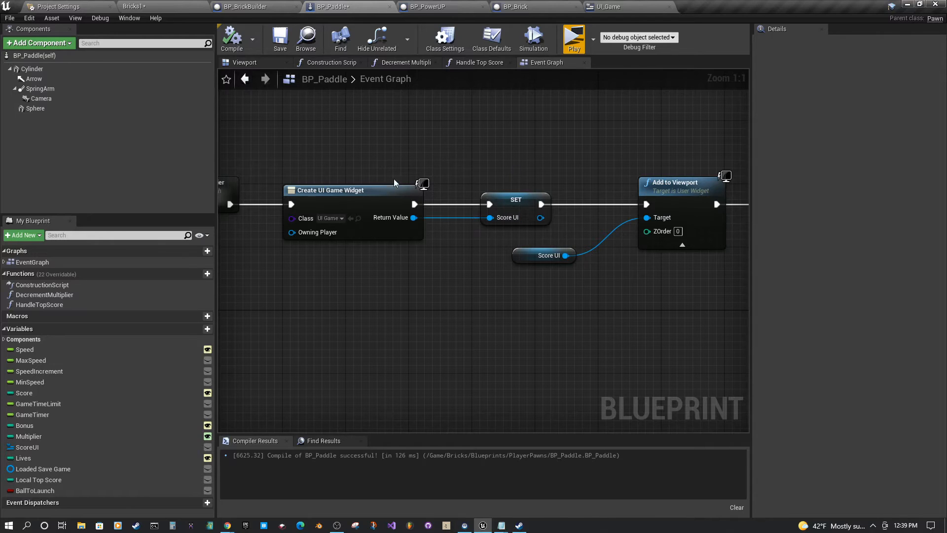
pyautogui.moveTo(683, 203)
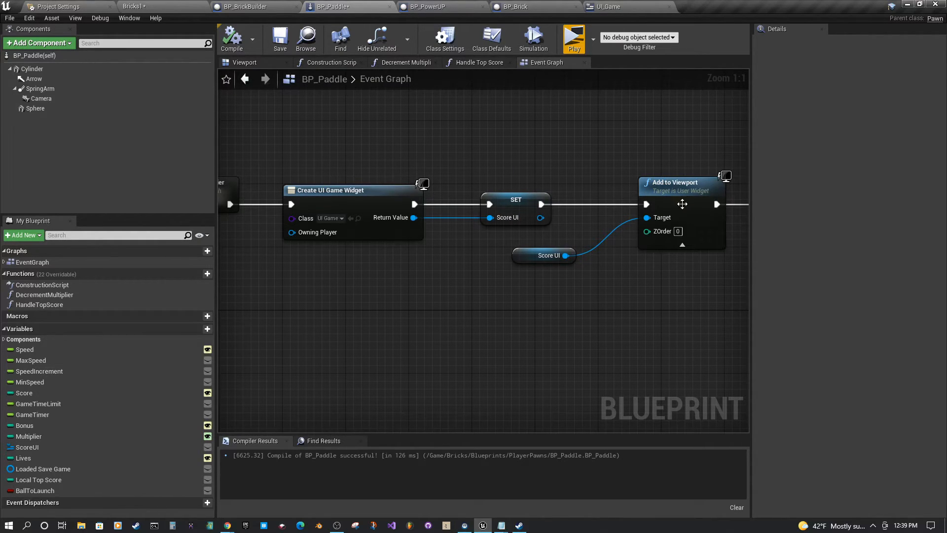
pyautogui.click(544, 255)
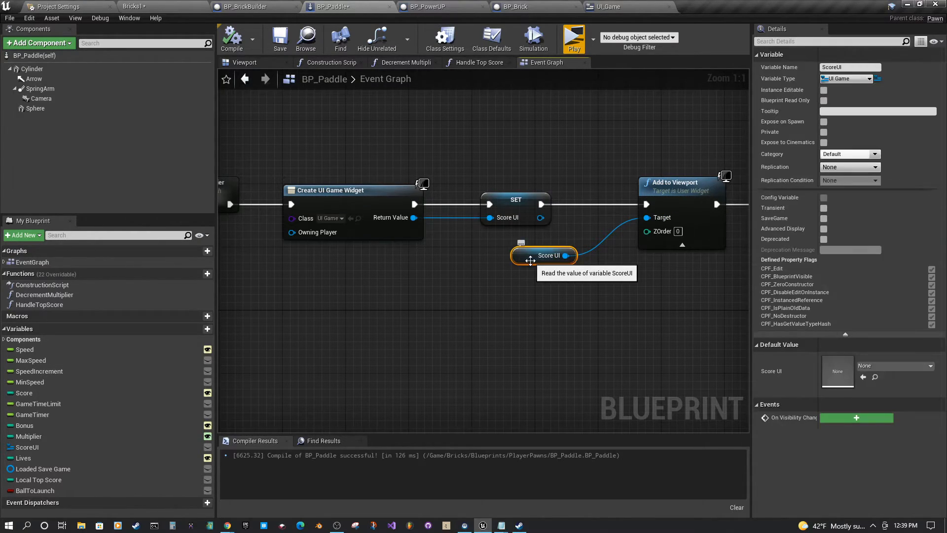
pyautogui.scroll(-3)
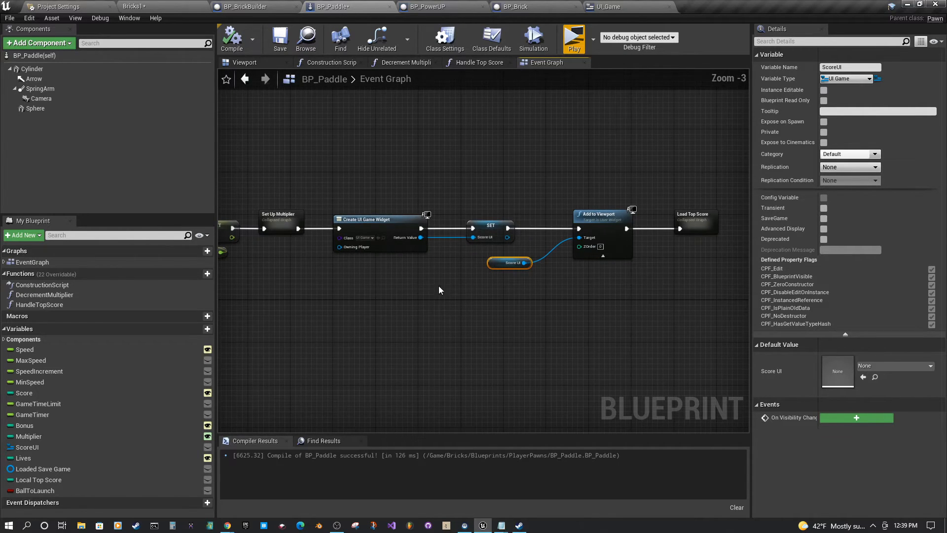
pyautogui.scroll(-3)
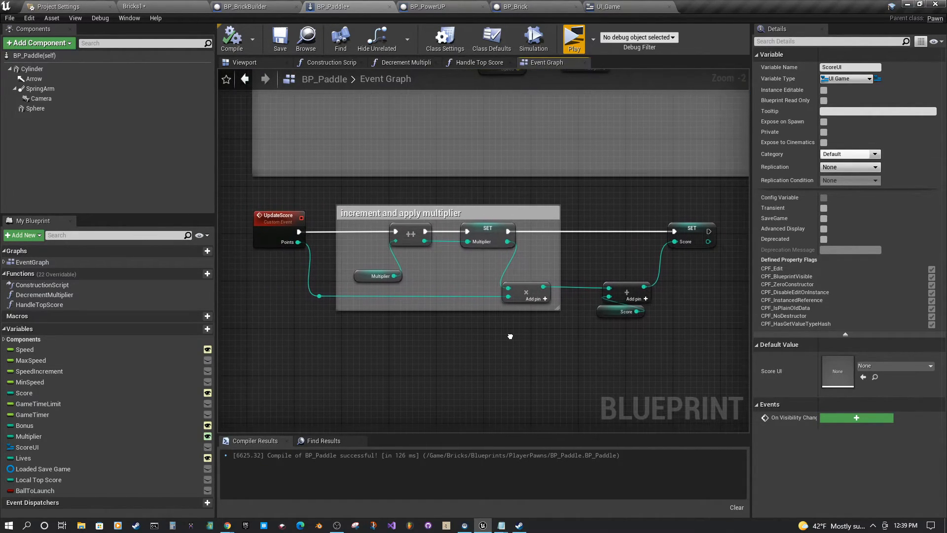
pyautogui.moveTo(694, 242)
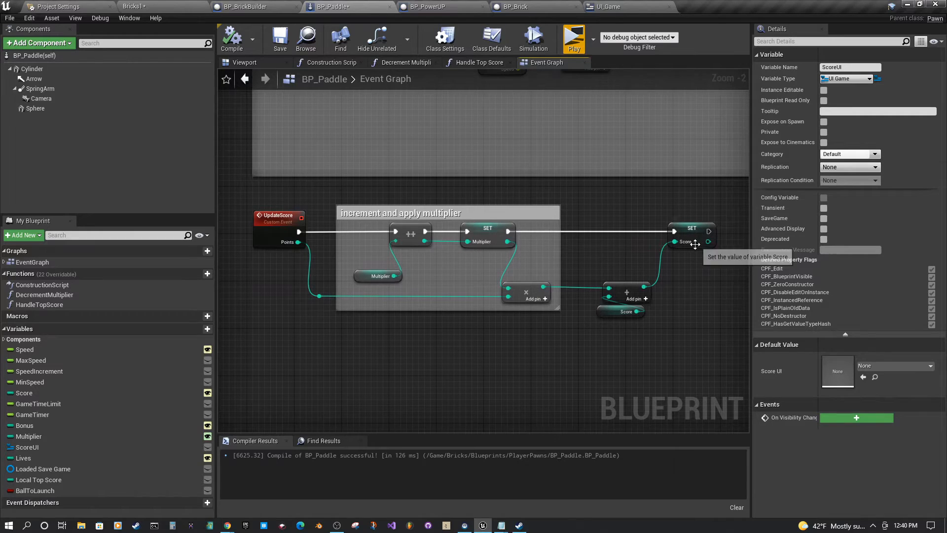
pyautogui.moveTo(346, 228)
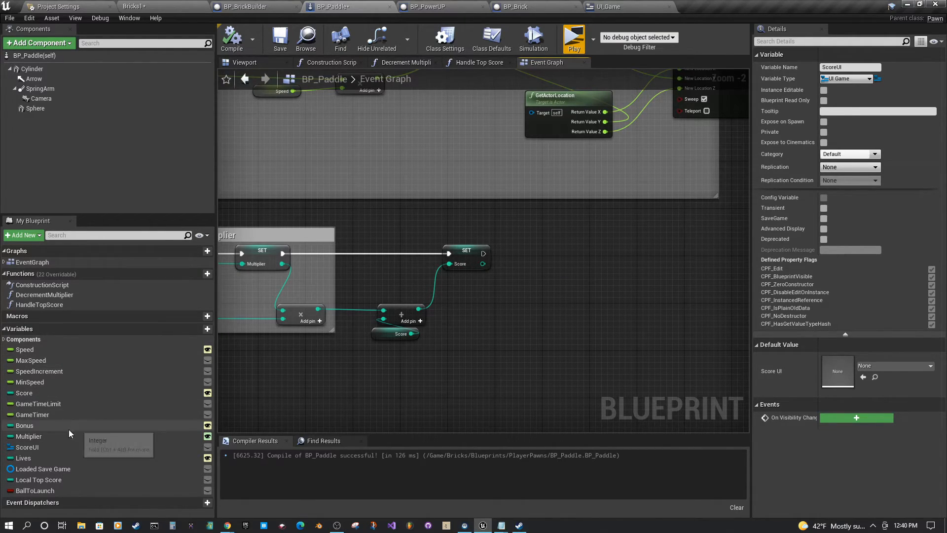
# Step: Call UpdateScore on ScoreUI after SET with Score as Points, then Play the preview
pyautogui.click(27, 447)
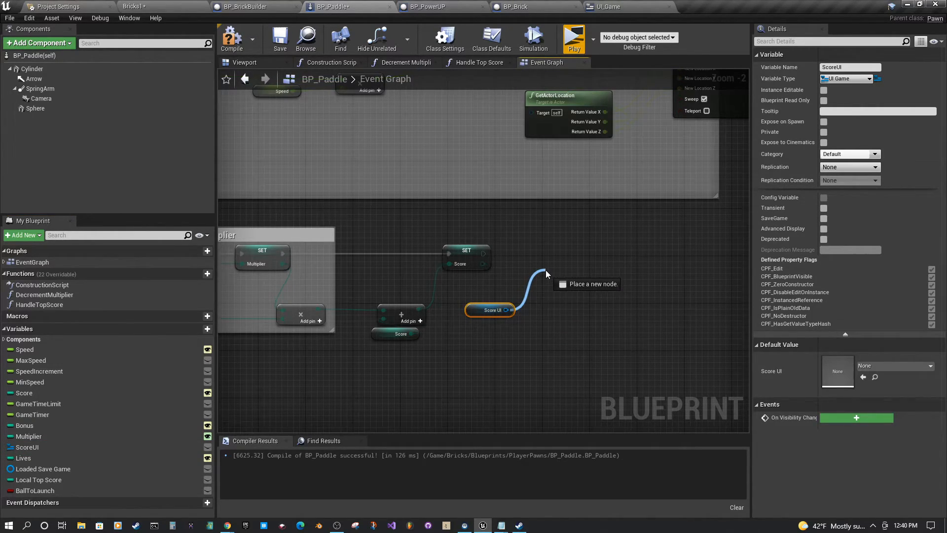
pyautogui.click(544, 275)
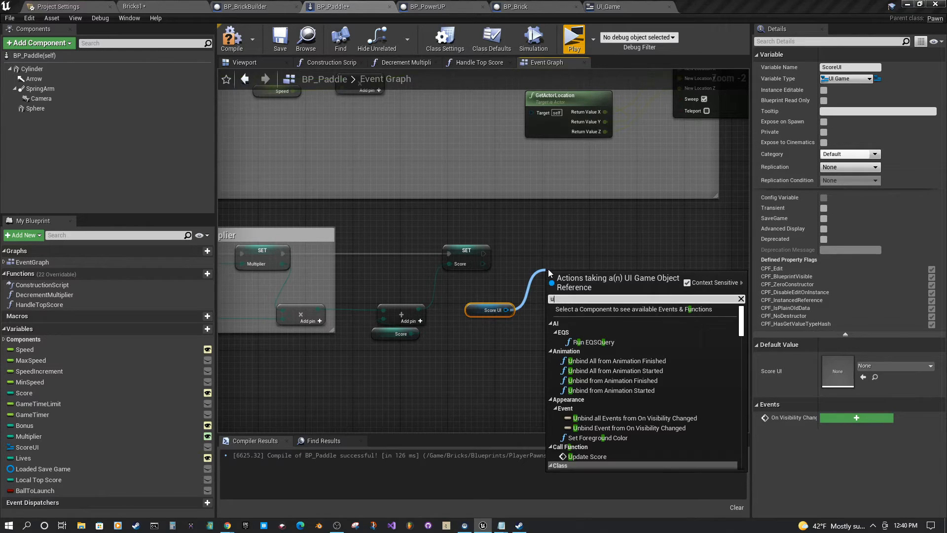
pyautogui.write('pda')
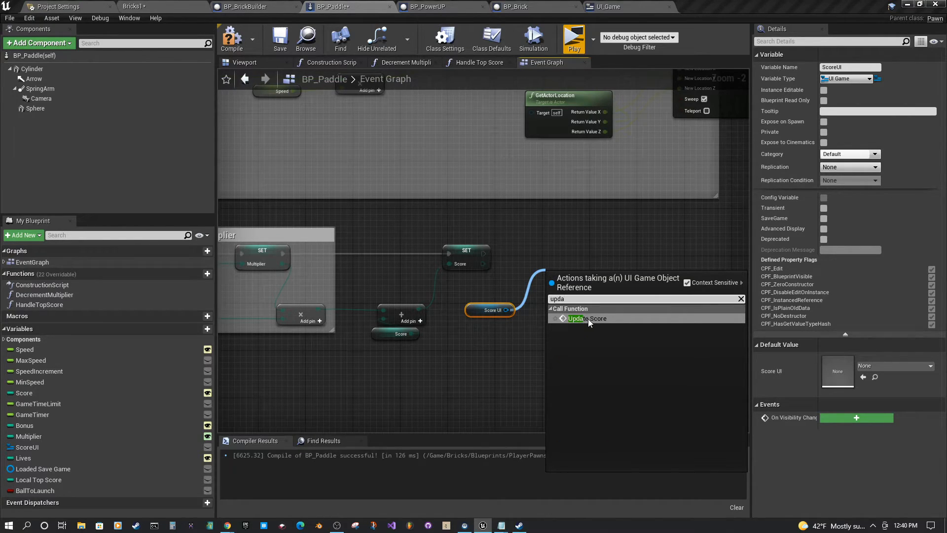
pyautogui.click(586, 319)
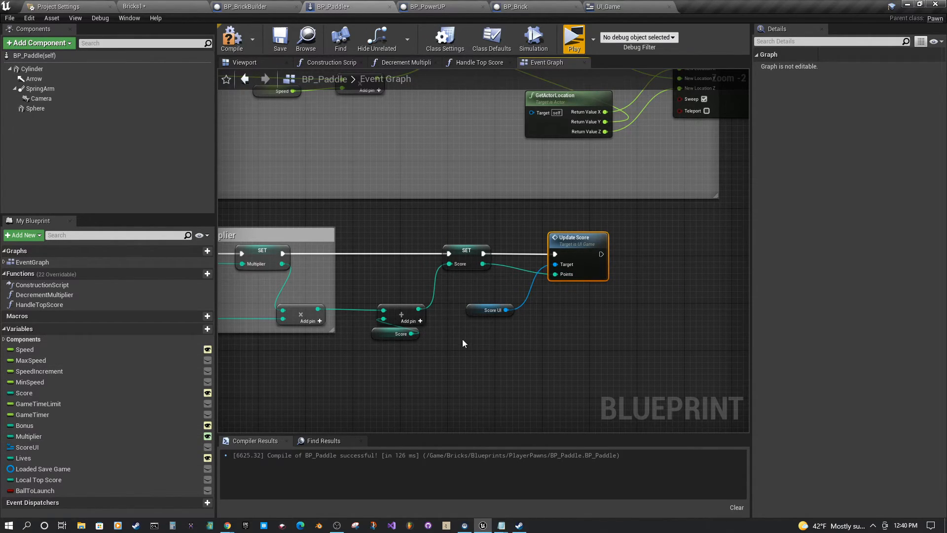
pyautogui.click(489, 292)
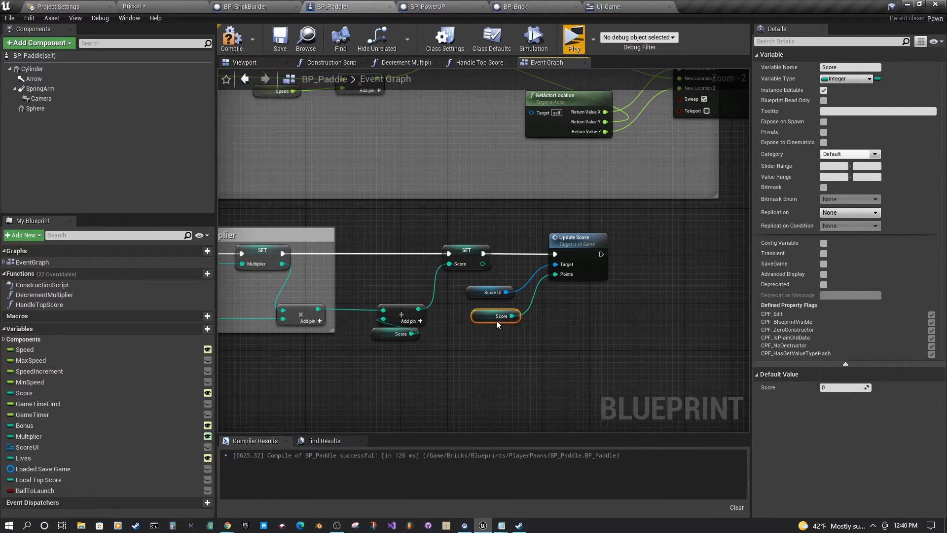
pyautogui.moveTo(496, 316)
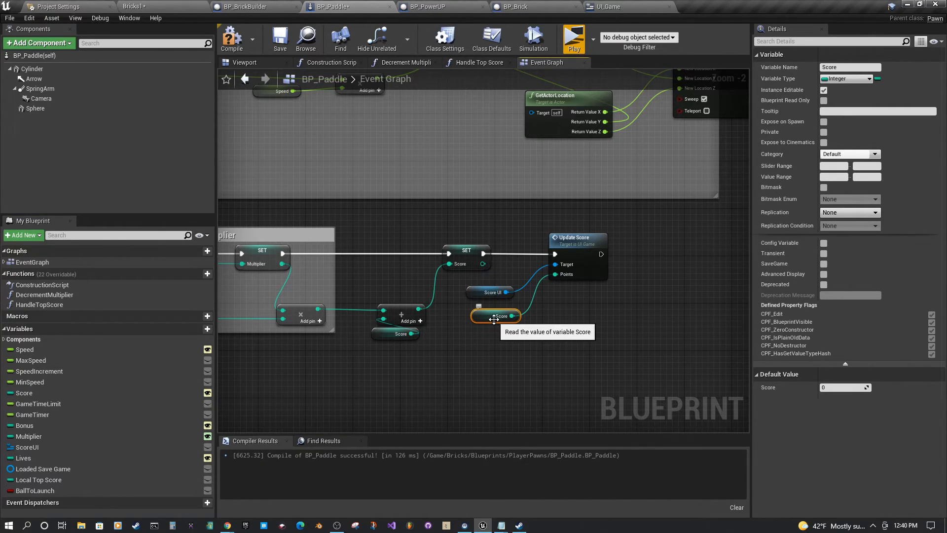
pyautogui.moveTo(365, 276)
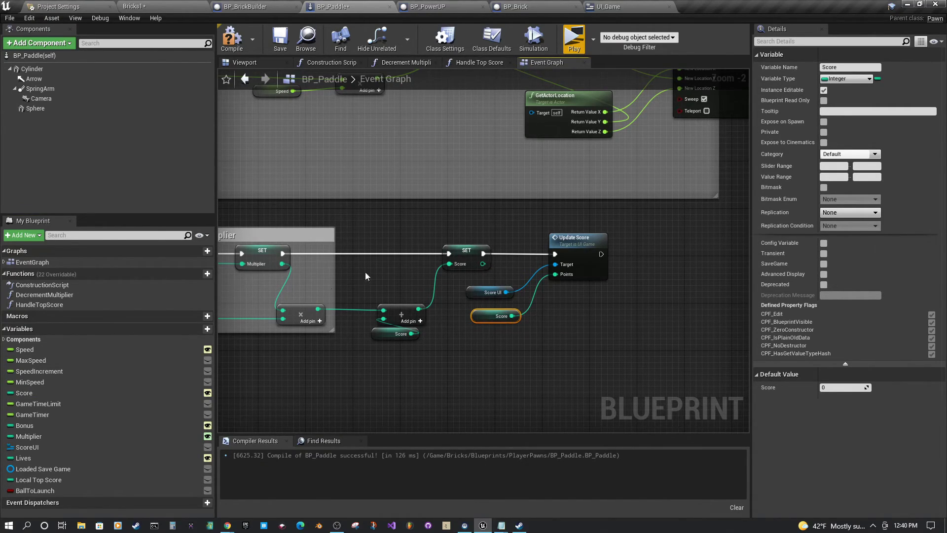
pyautogui.moveTo(576, 237)
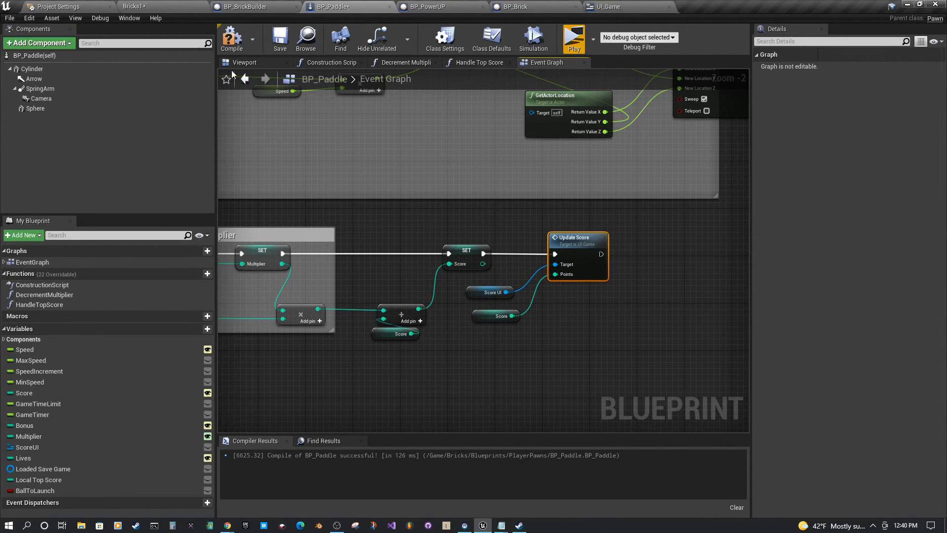
pyautogui.moveTo(232, 38)
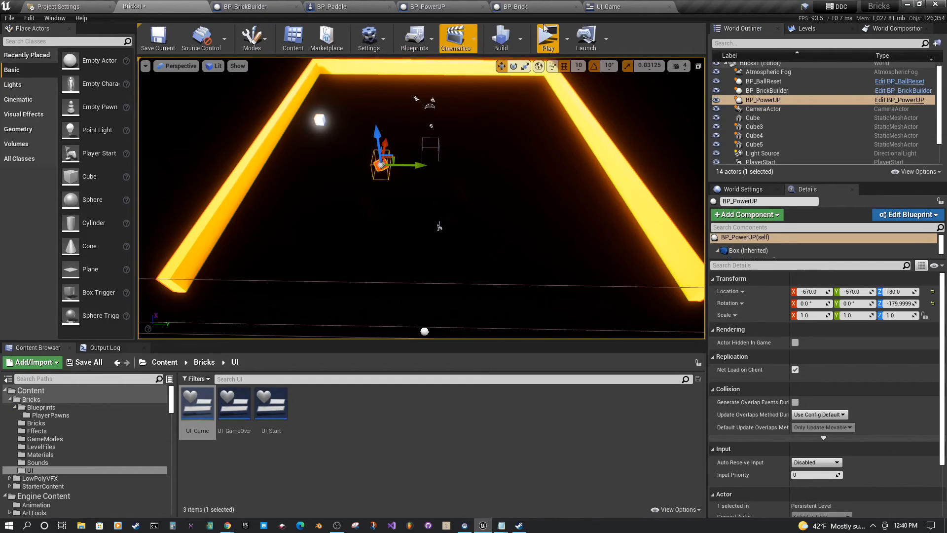
pyautogui.click(546, 38)
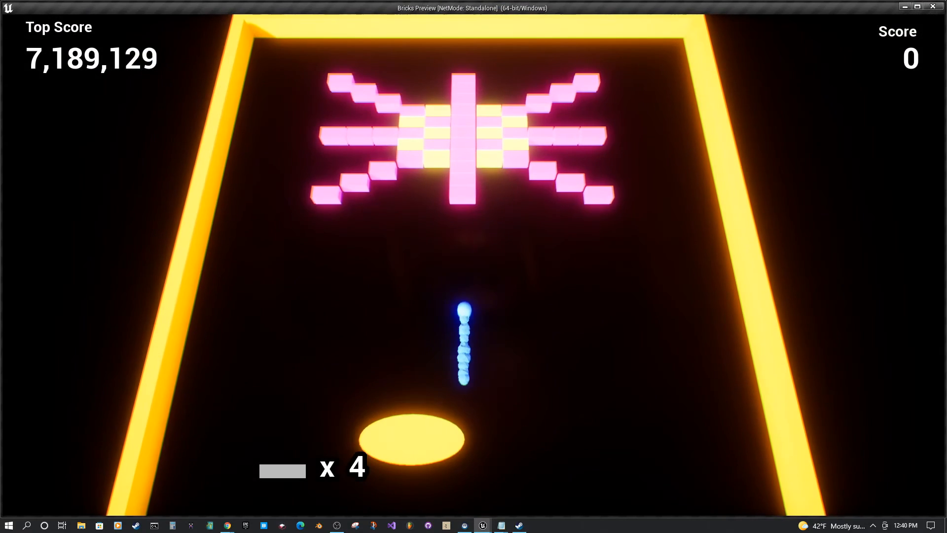